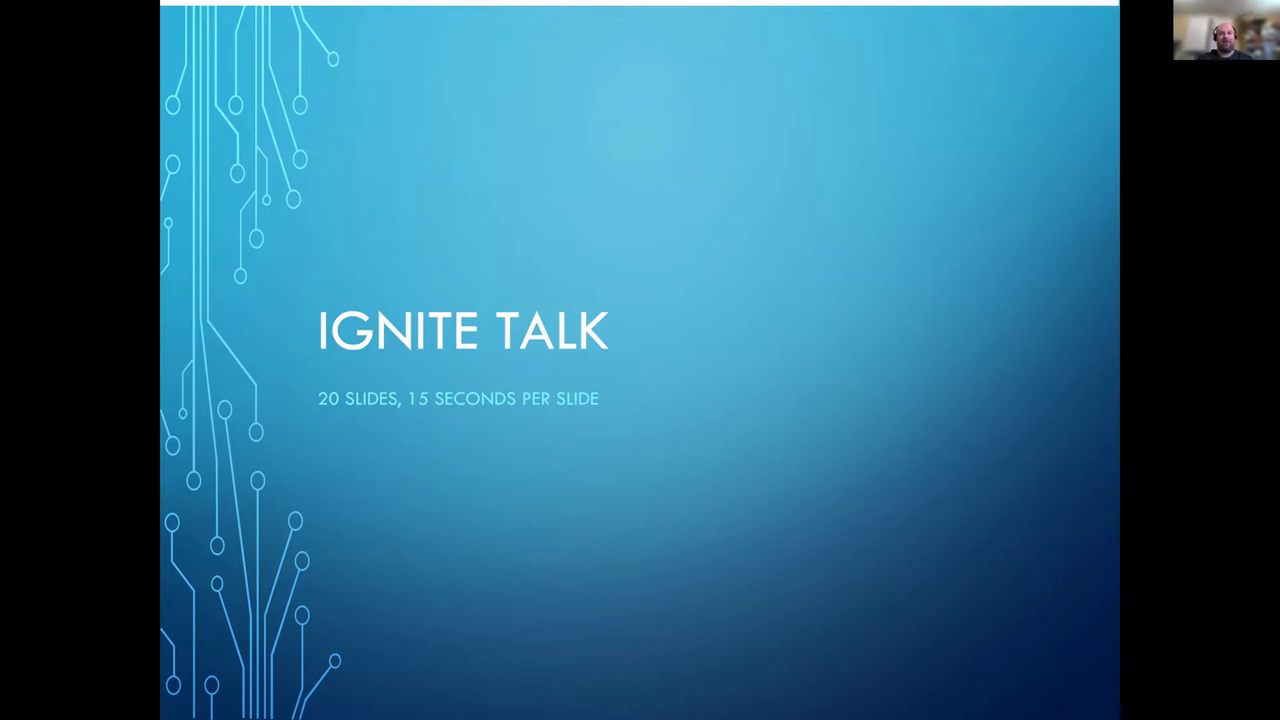
- Advance from the Ignite Talk title slide to the CITATION.cff usage slide
{"action": "key", "text": "Right"}
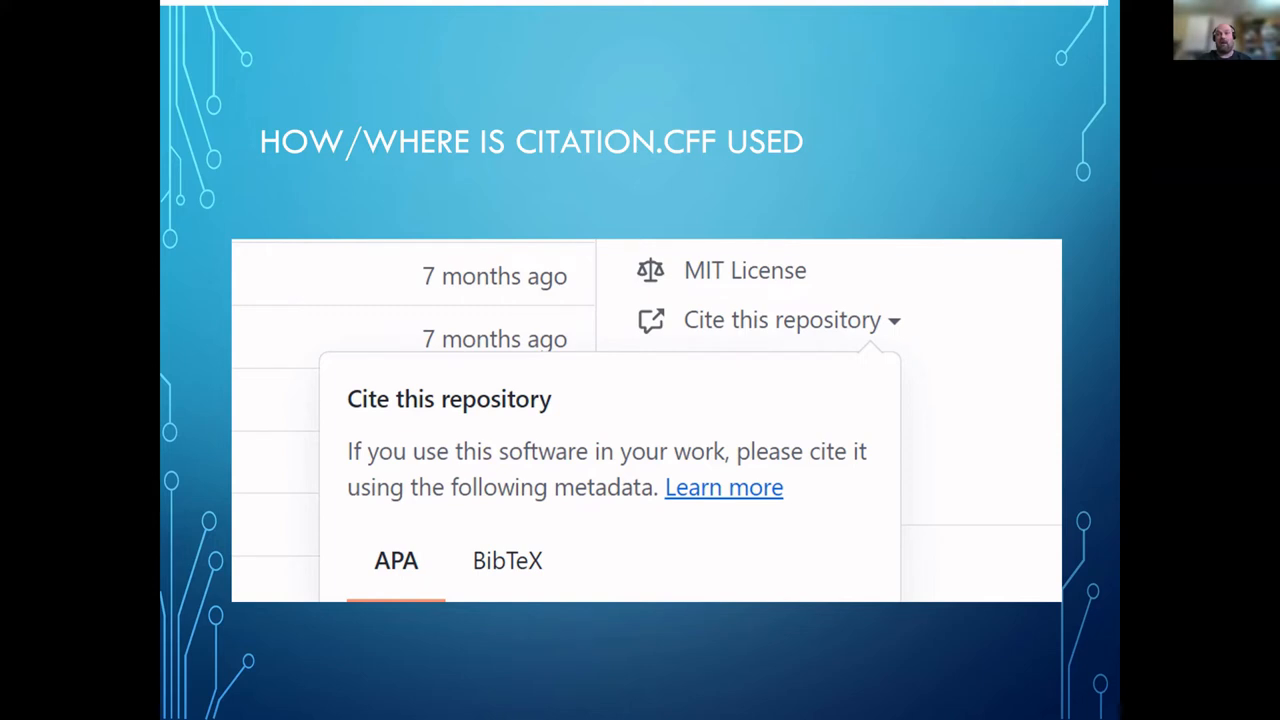
- Advance to the 'Ethics – Approach we took' slide on keeping repo lists, not data
{"action": "key", "text": "Right"}
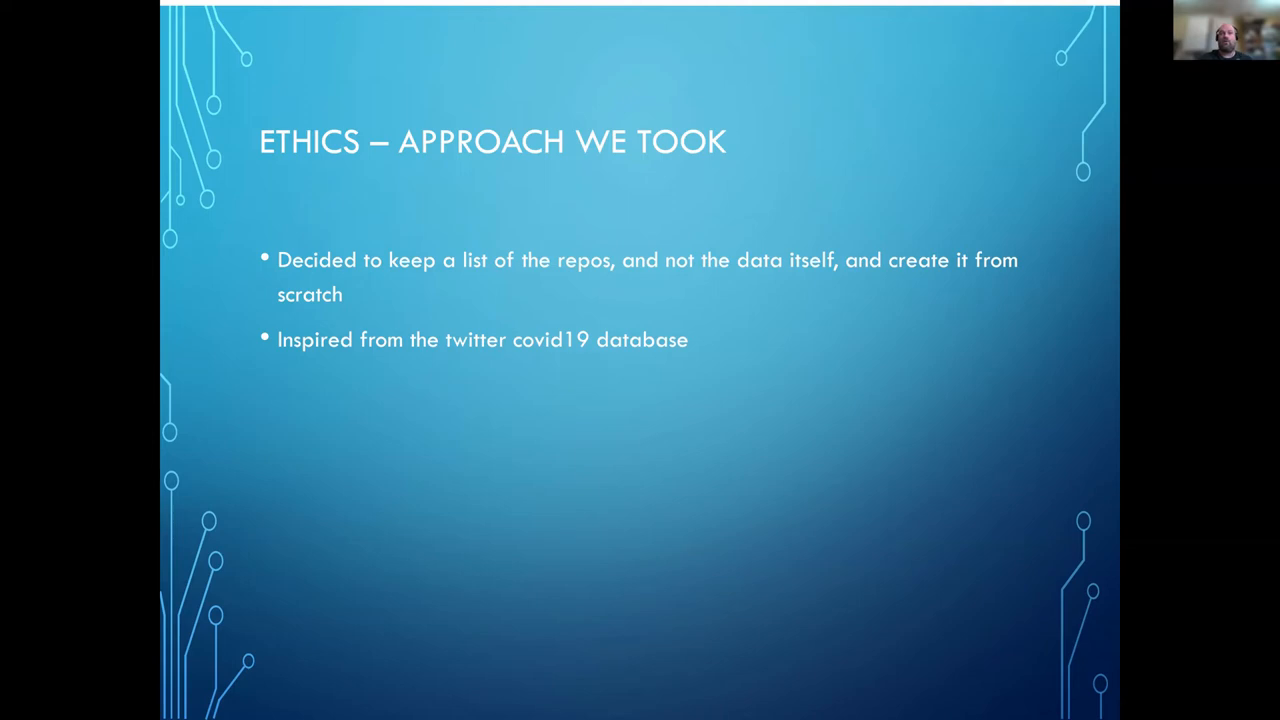
- Advance to the 'Tools : Investigator' section title slide
{"action": "key", "text": "Right"}
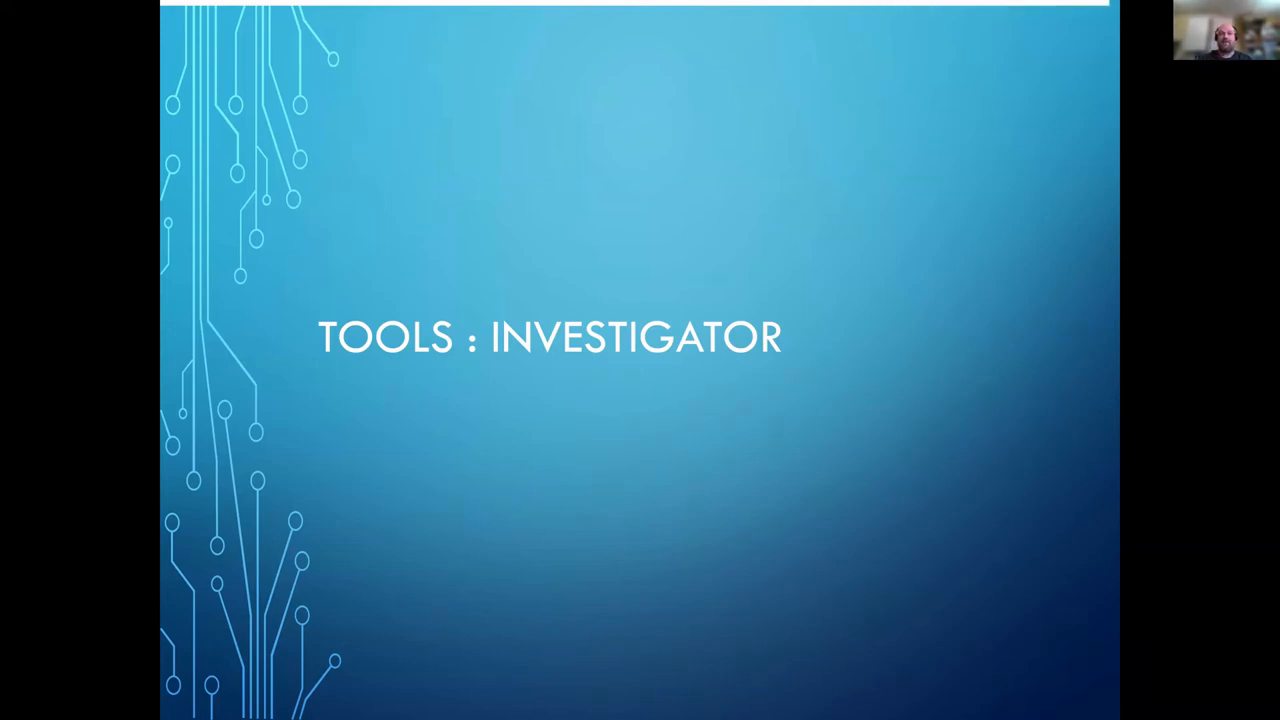
- Advance to the 'Data retrieved so far' slide noting GitHub API limits
{"action": "key", "text": "Right"}
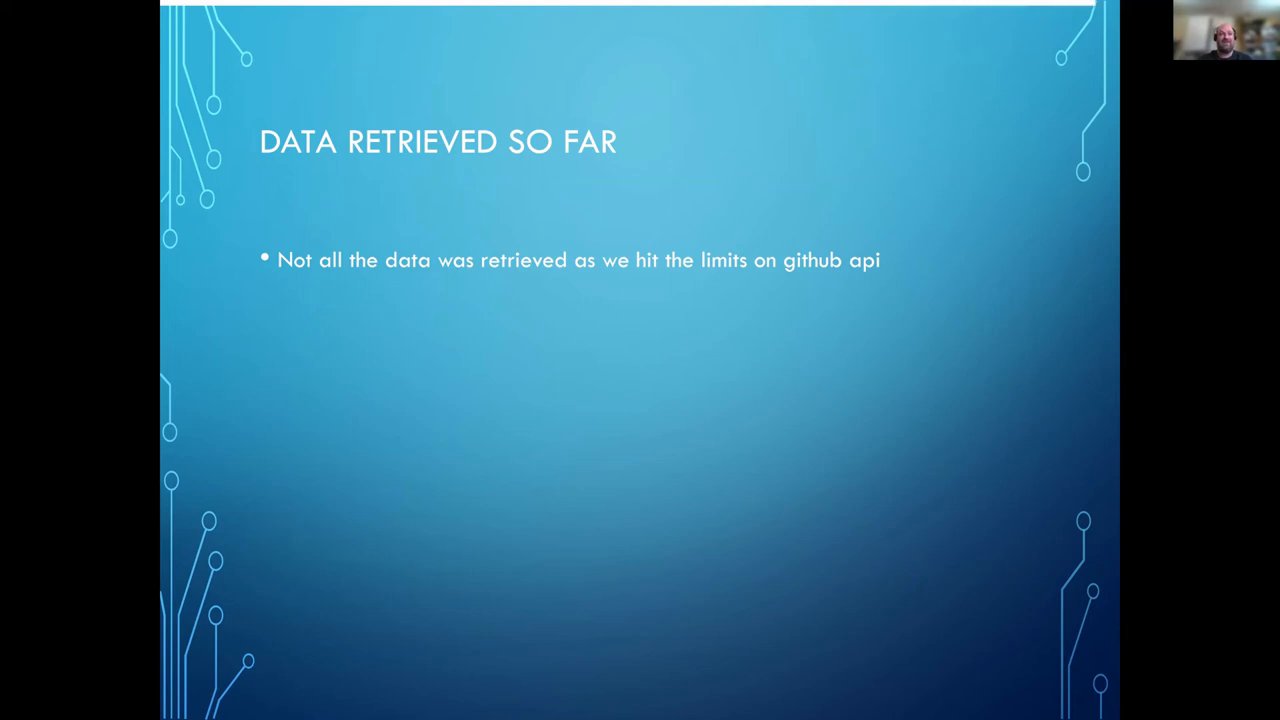
- Advance to the 'Conclusions' slide on how well the virtual event worked
{"action": "key", "text": "Right"}
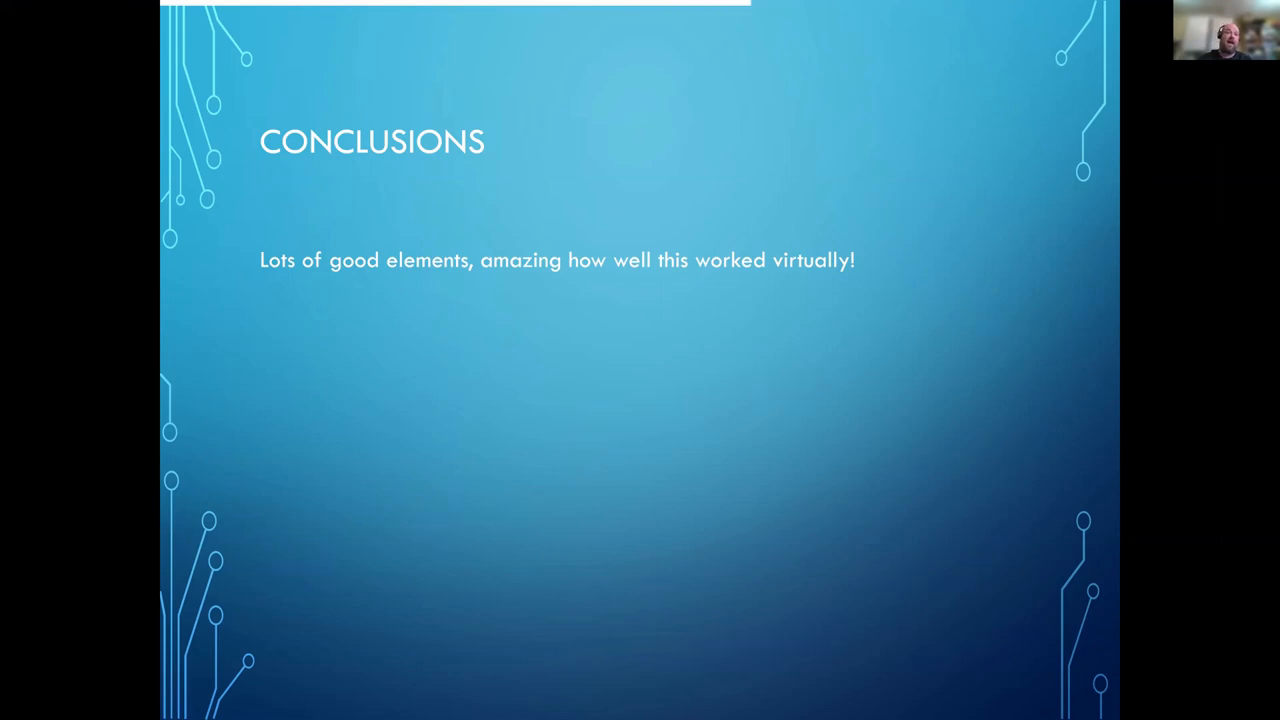
- Advance to the closing 'Thank you from the whole team' slide listing members
{"action": "key", "text": "right"}
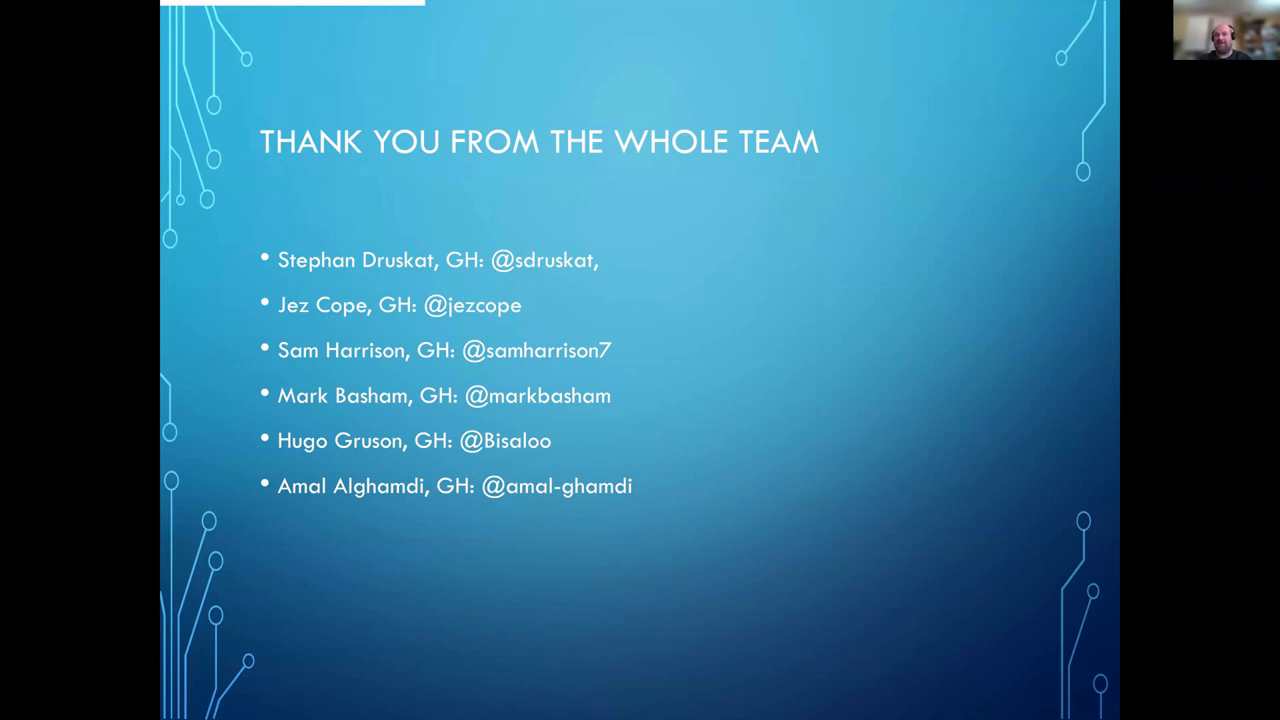